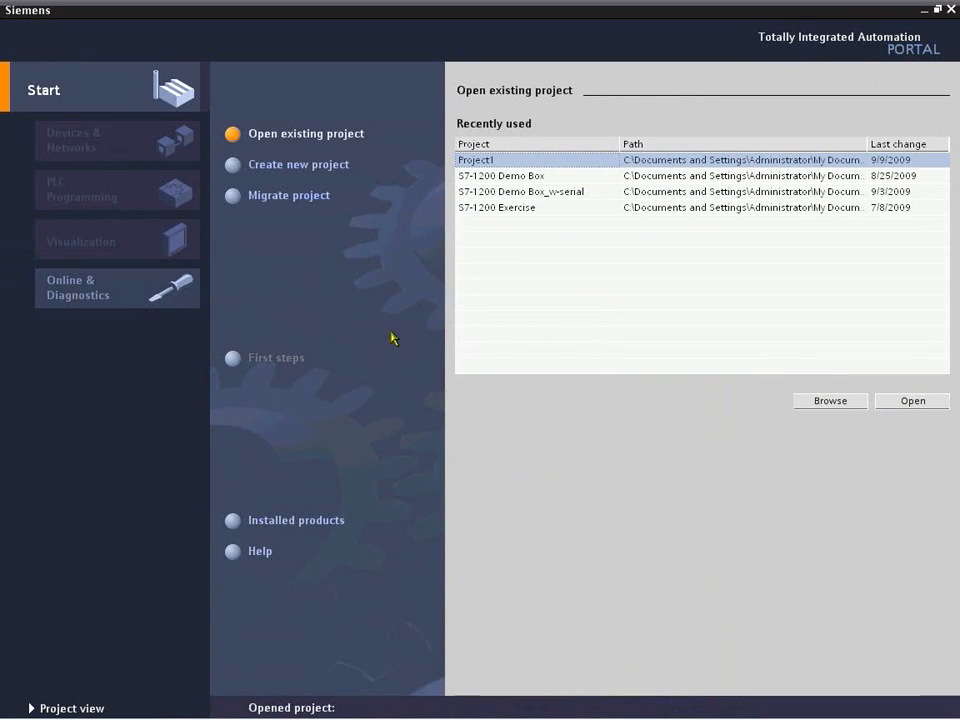
pyautogui.moveTo(492, 448)
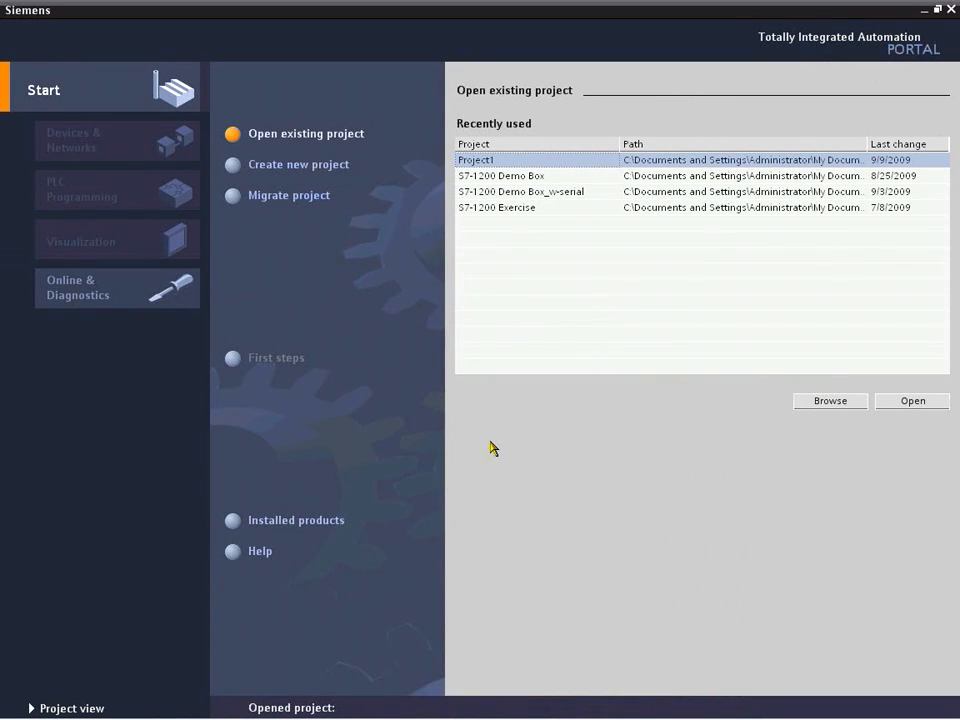
# - Open the recently used Project1 from the Start page
pyautogui.click(912, 400)
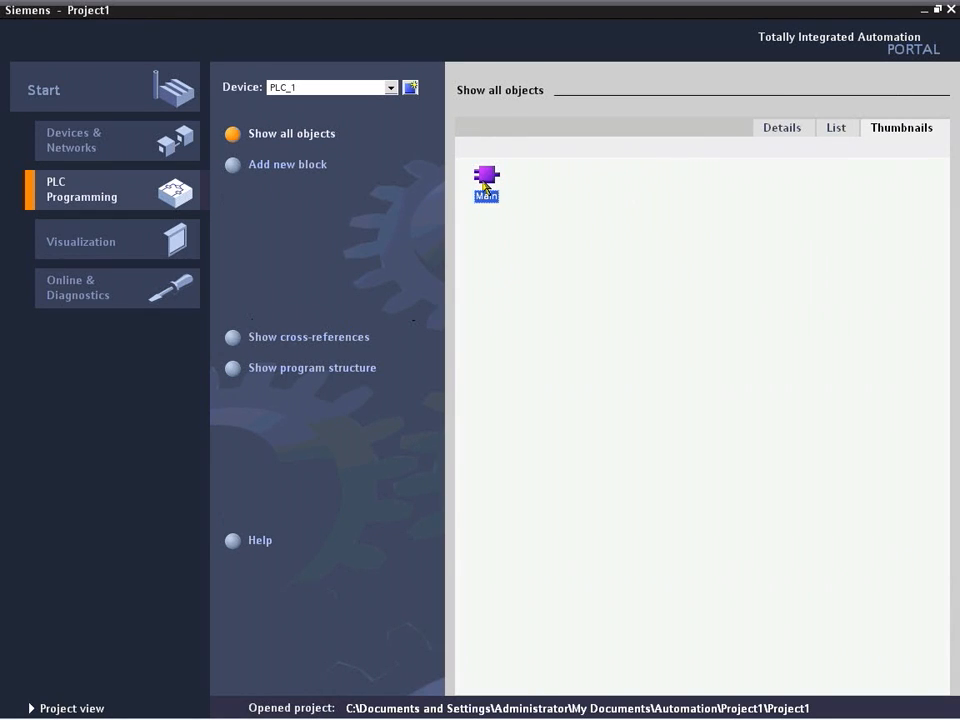
# - Open Main [OB1] in the ladder editor and expand My Library's contents
pyautogui.doubleClick(486, 178)
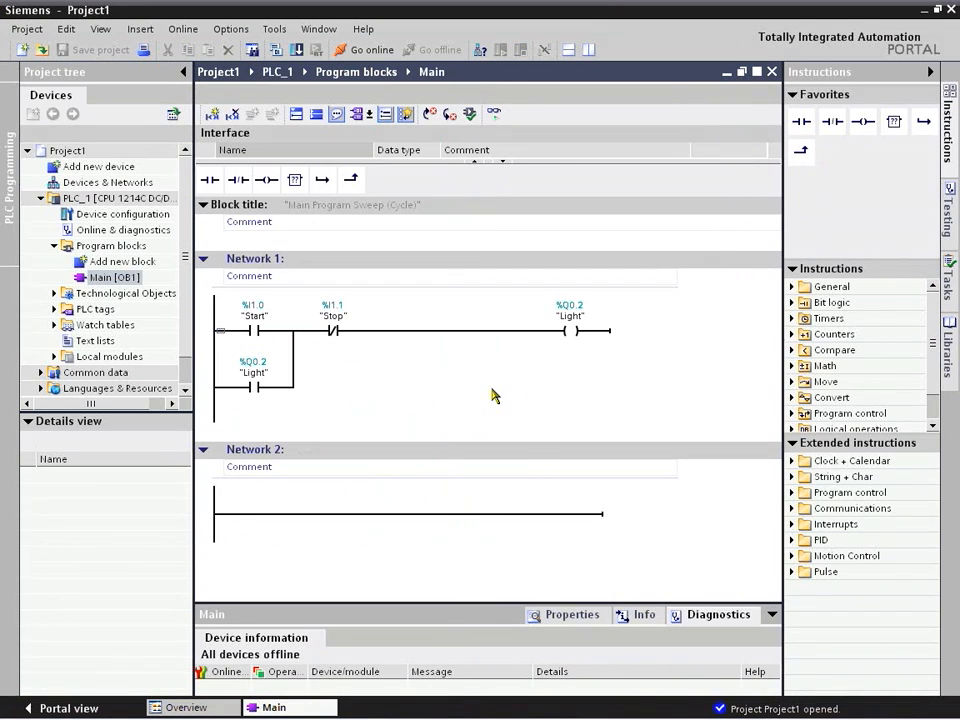
pyautogui.moveTo(486, 420)
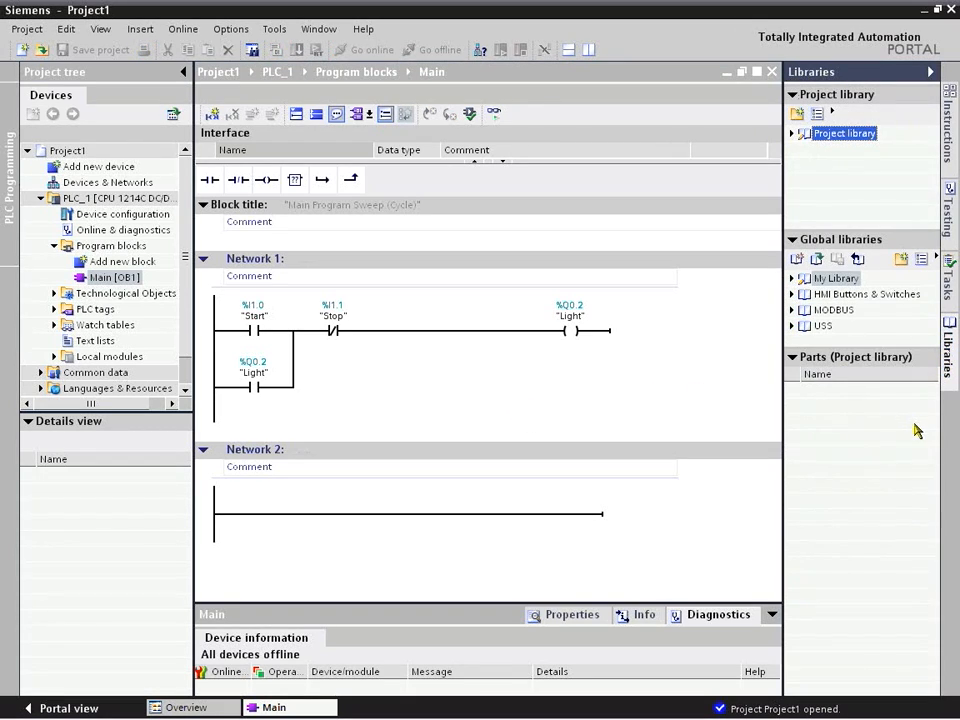
pyautogui.moveTo(828, 284)
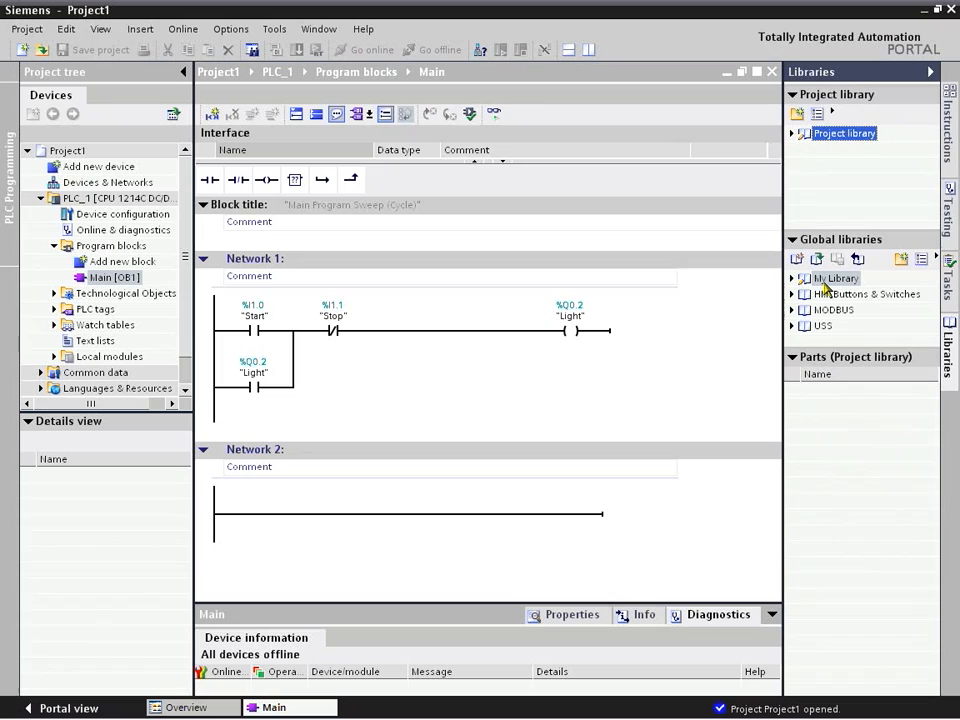
pyautogui.click(828, 278)
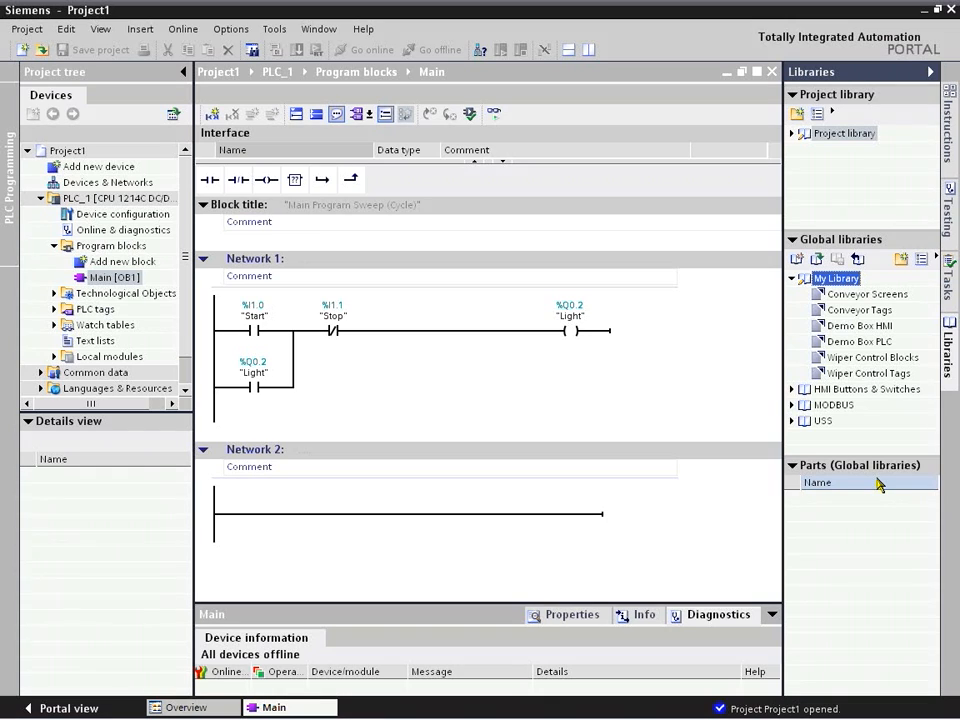
# - Place the library's Wiper Control block into Network 2 and list the Wiper Control Tags
pyautogui.click(868, 356)
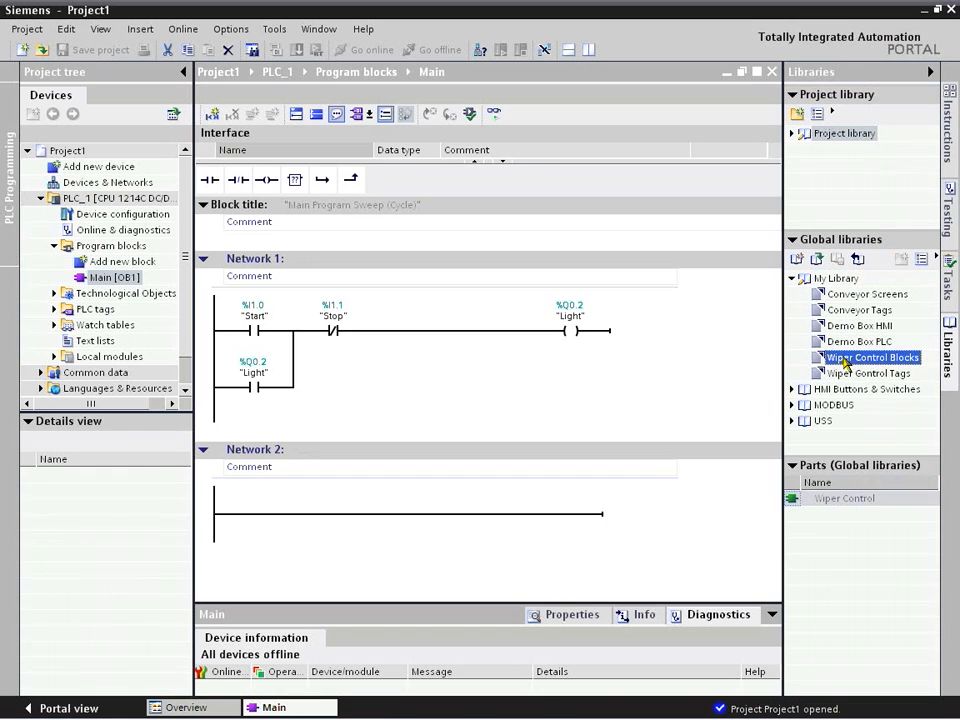
pyautogui.moveTo(870, 356); pyautogui.dragTo(396, 514)
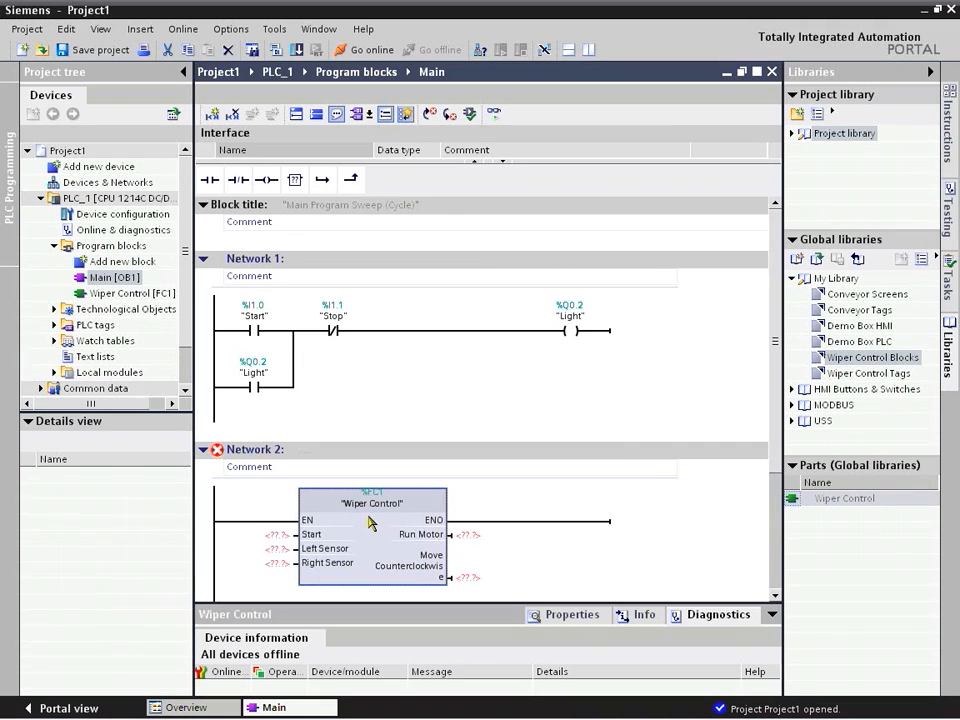
pyautogui.moveTo(778, 464)
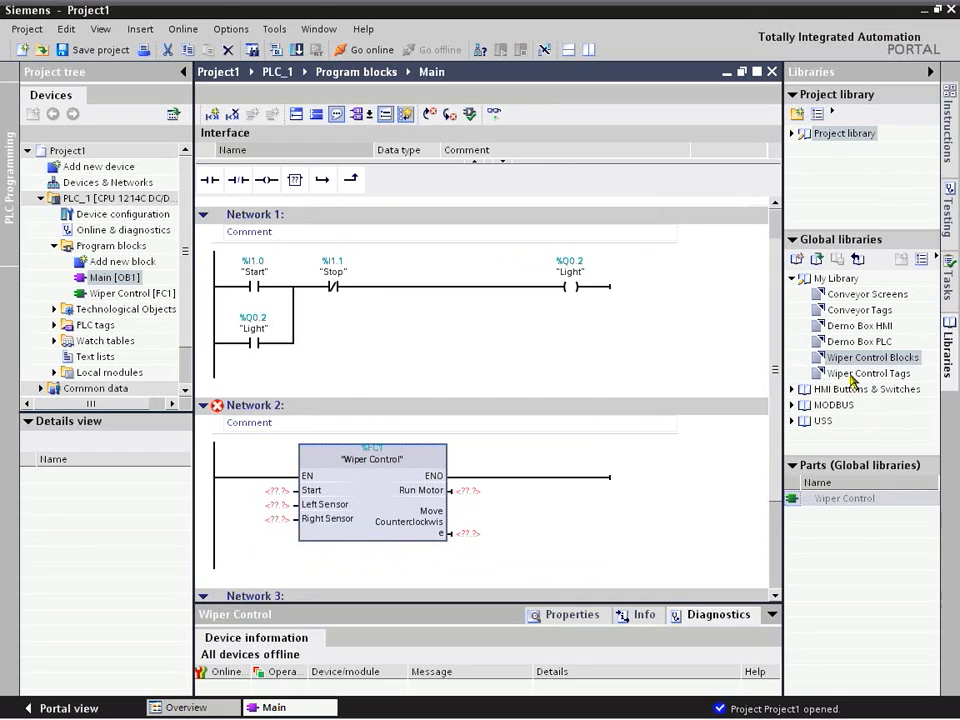
pyautogui.click(856, 374)
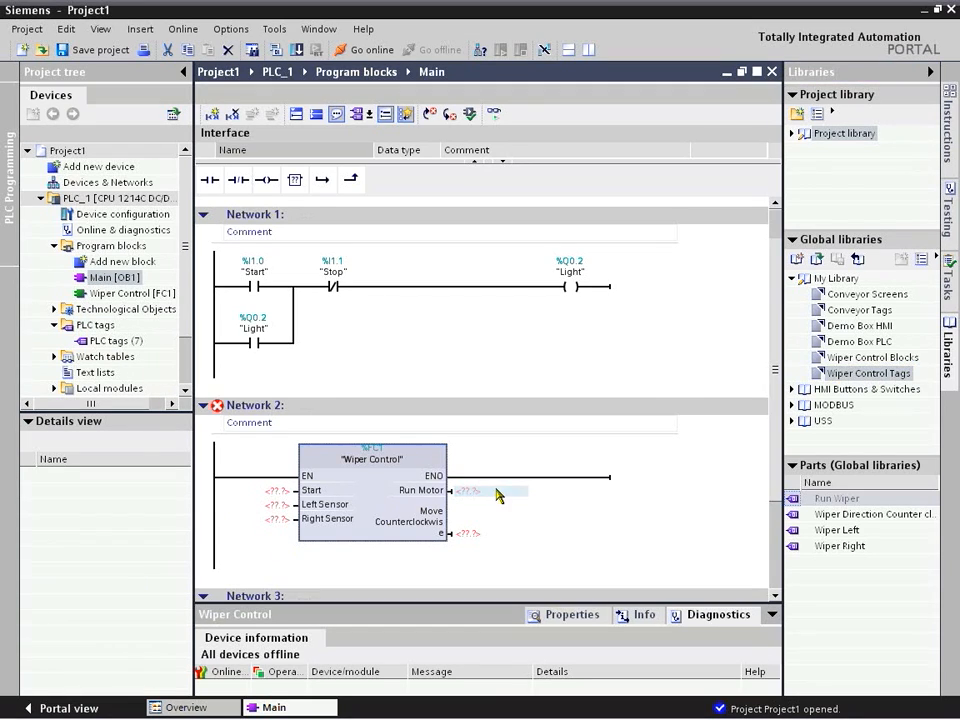
# - List the PLC tags so Wiper Left, Wiper Right, Run Wiper and Wiper Direction can be wired to the block pins
pyautogui.click(112, 340)
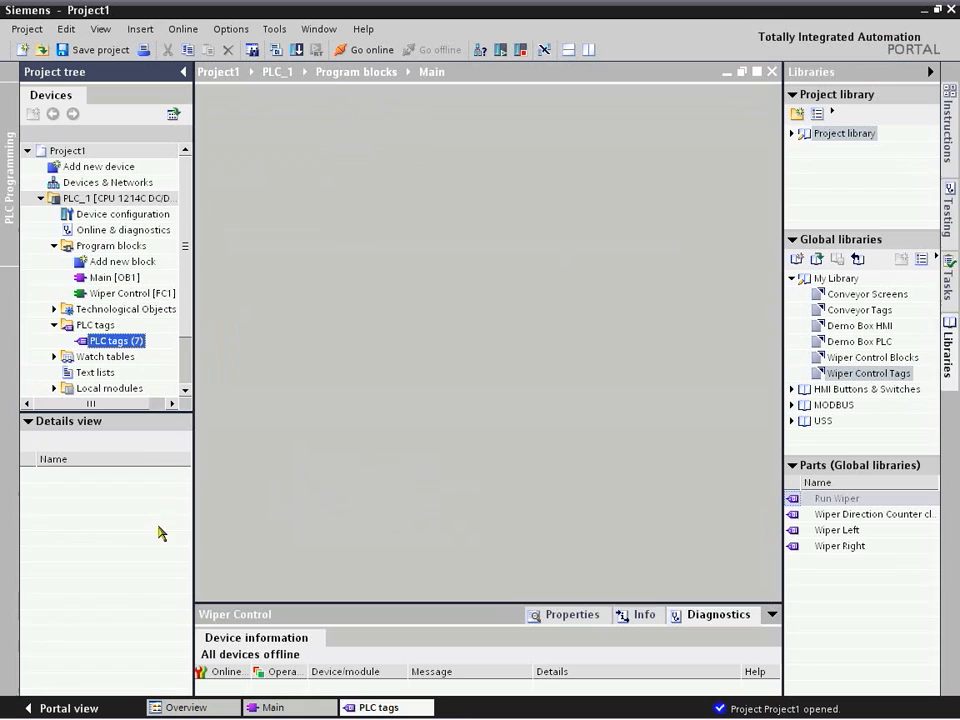
pyautogui.doubleClick(112, 340)
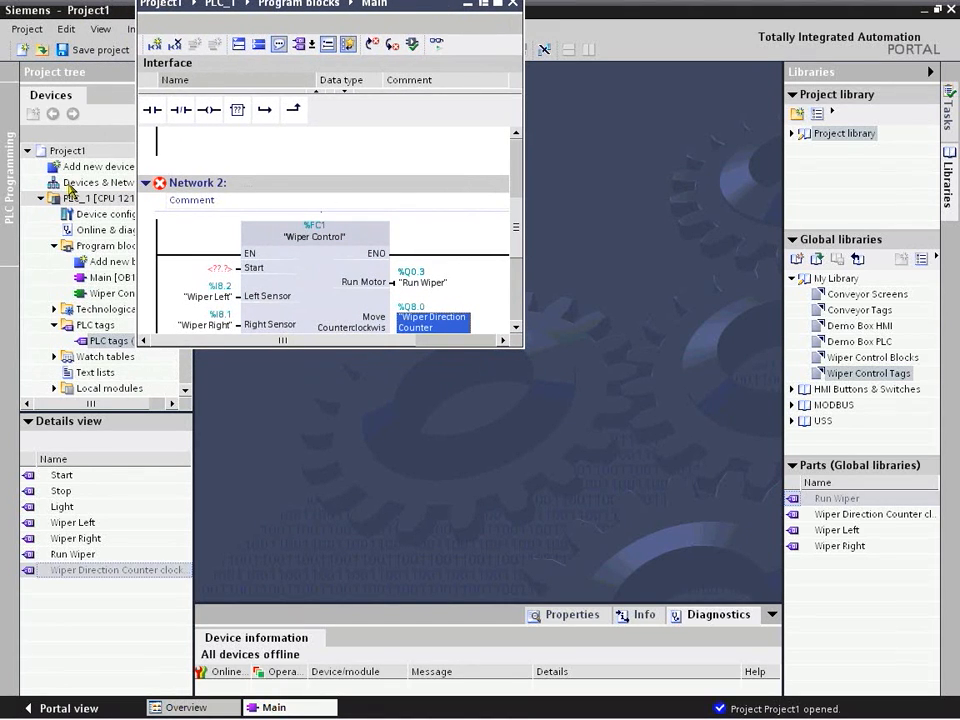
# - Open PLC_1's device configuration and assign a new 'Wiper Start' tag to the block's Start input
pyautogui.click(100, 214)
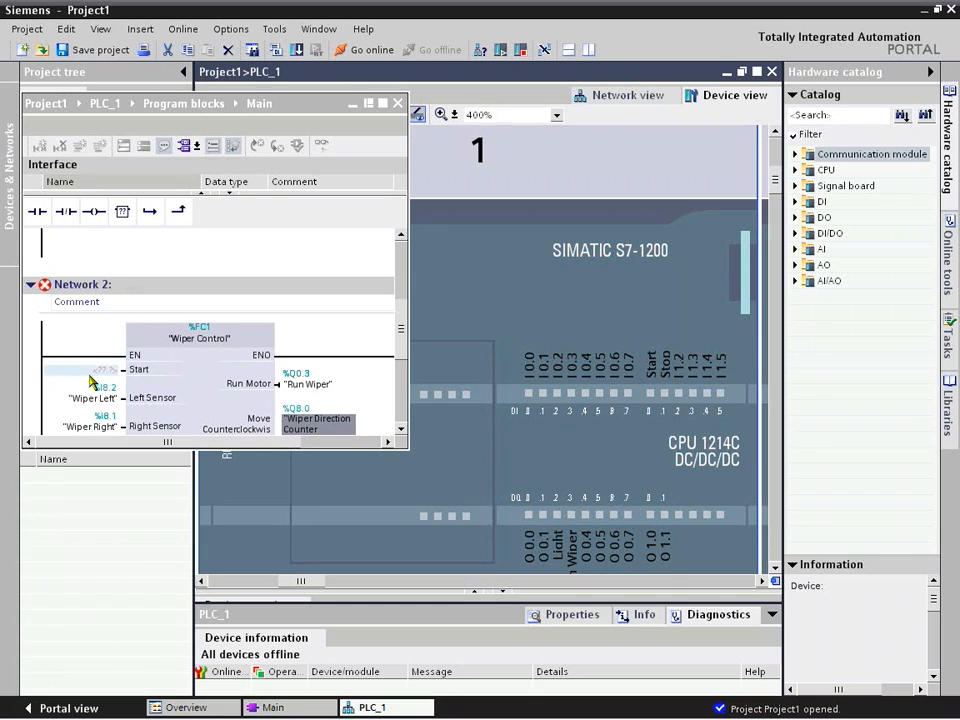
pyautogui.write('Wi')
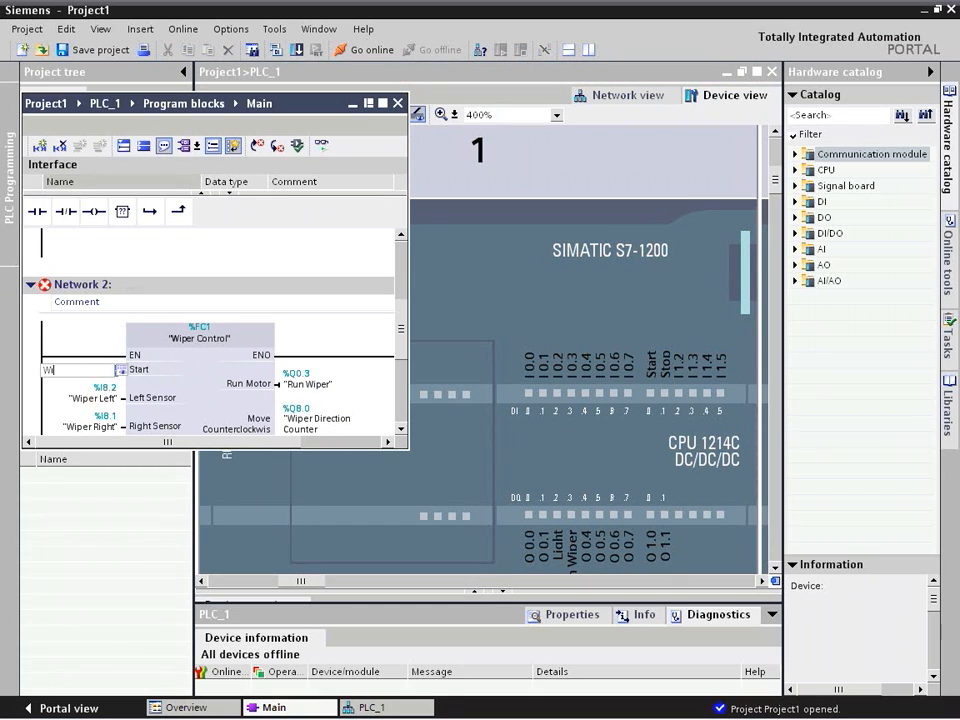
pyautogui.write('Wiper Start')
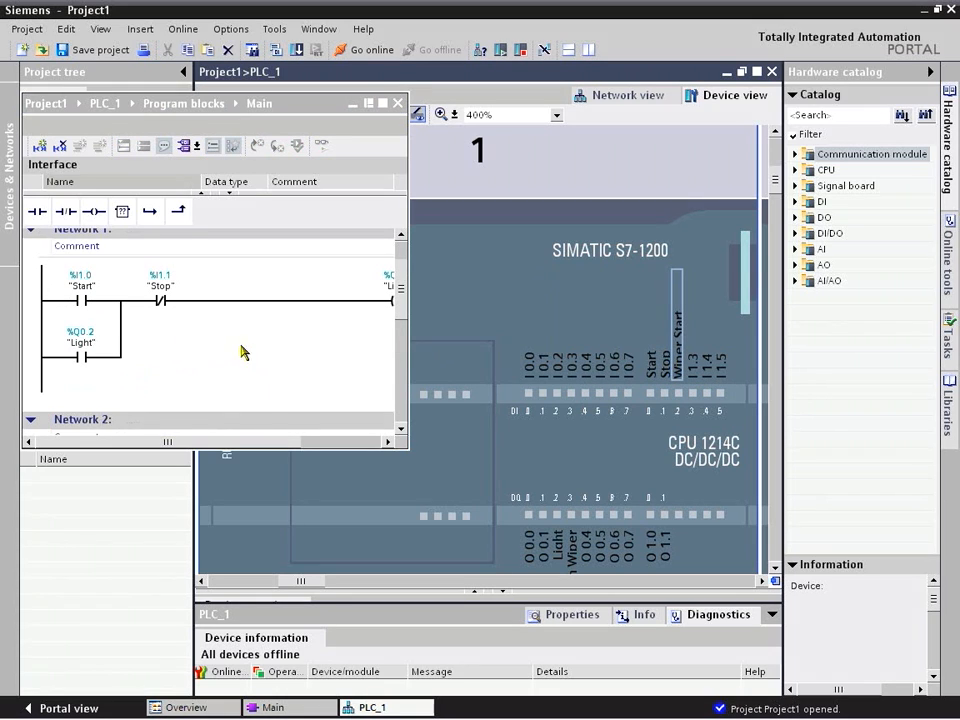
# - Download the program to PLC_1, agreeing to stop the PLC and loading it without errors
pyautogui.click(30, 708)
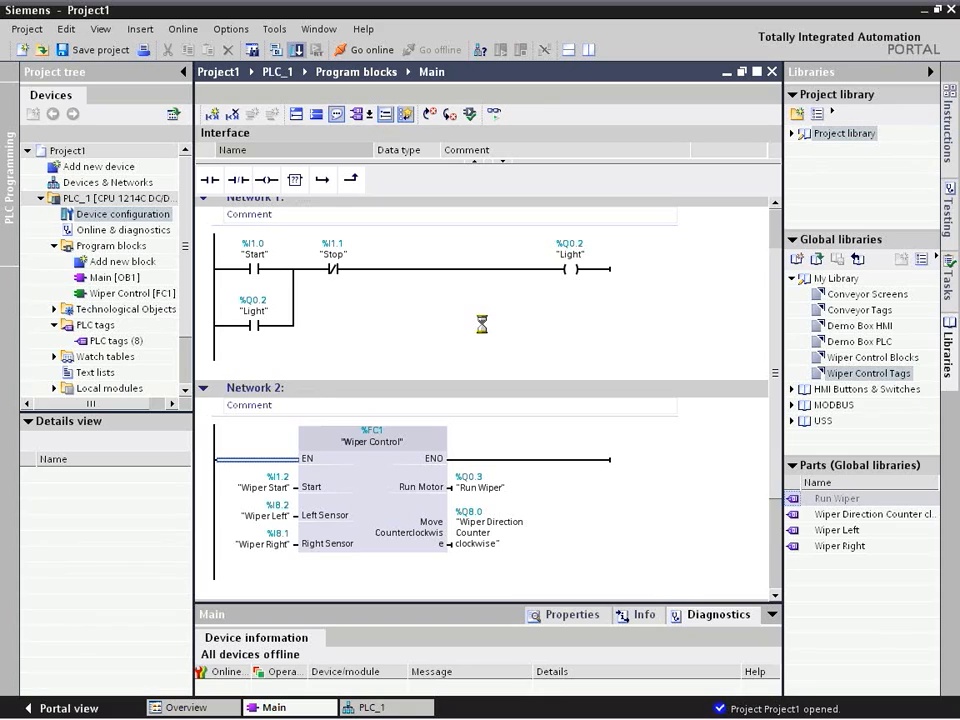
pyautogui.moveTo(576, 332)
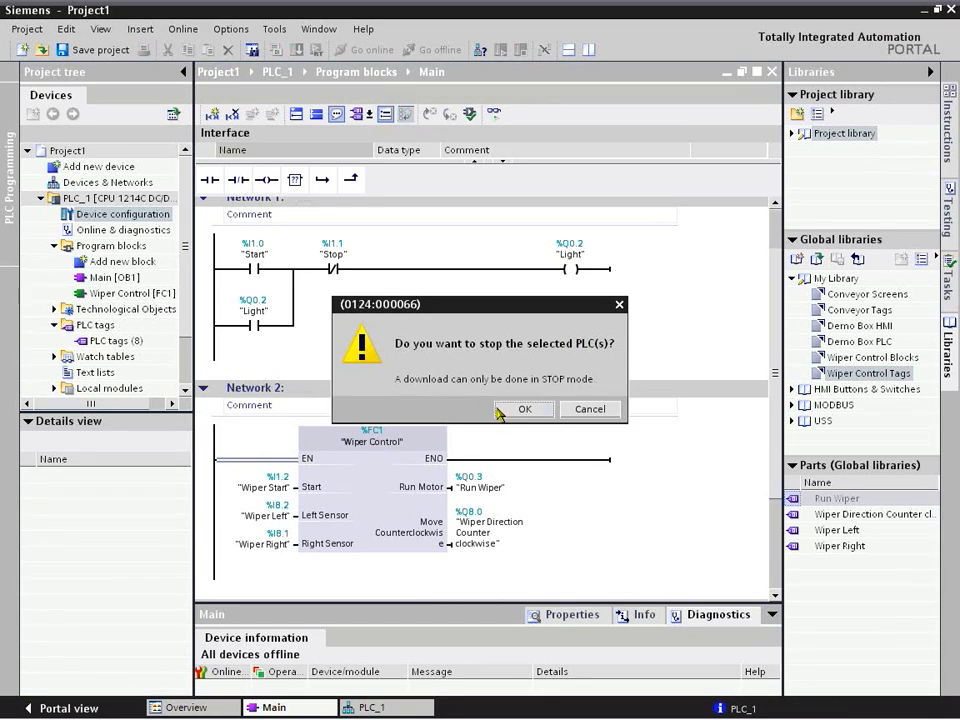
pyautogui.click(524, 408)
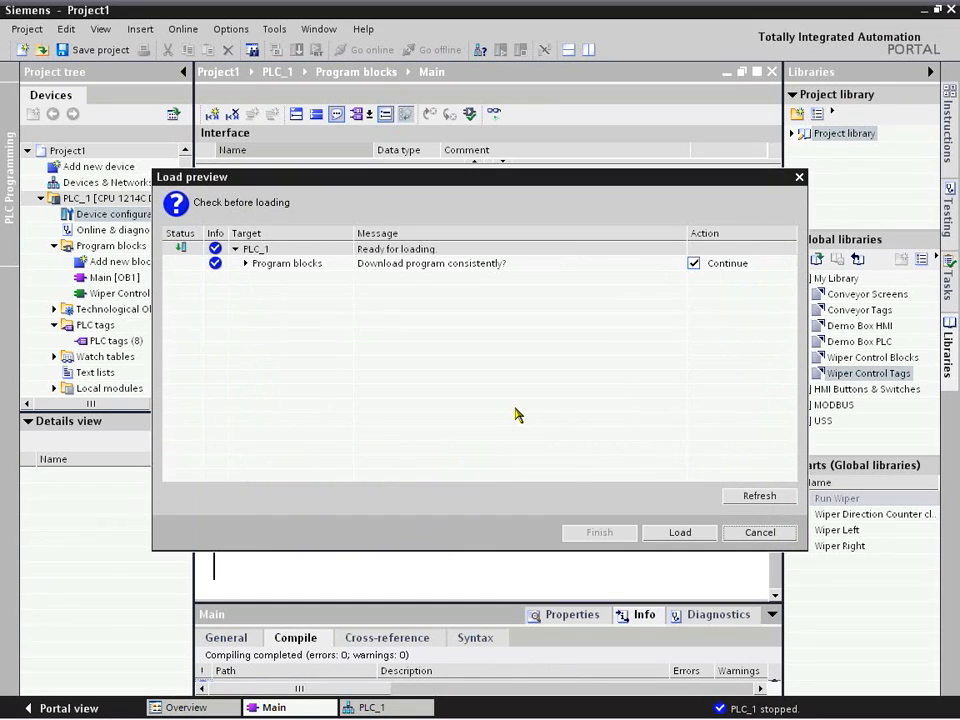
pyautogui.click(680, 532)
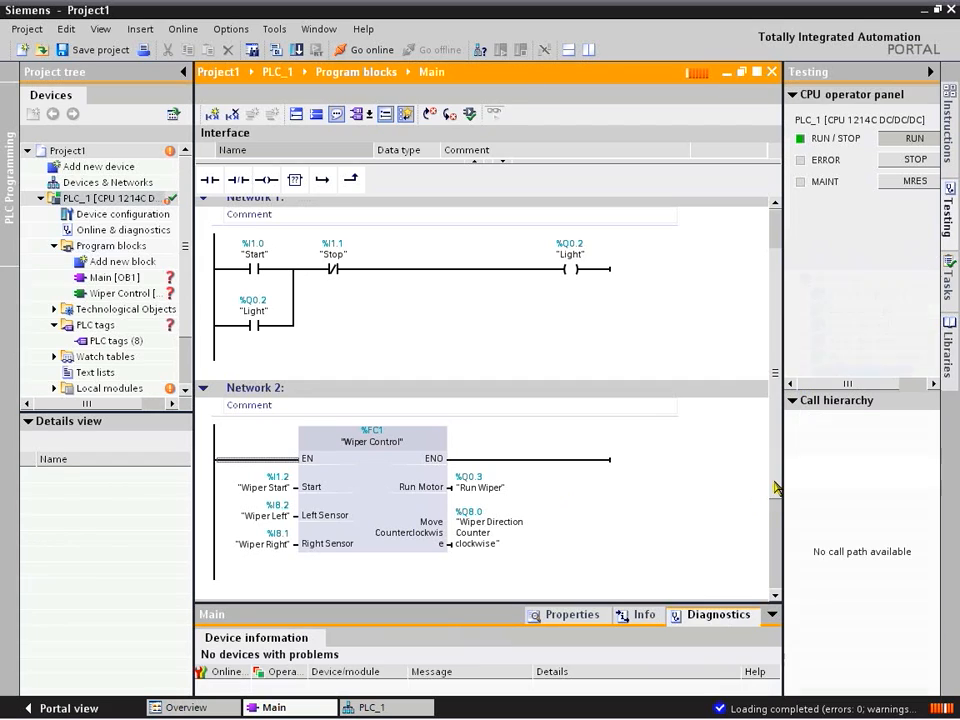
# - Scroll to watch Network 2's Wiper Control block with live power flow
pyautogui.scroll(-3)
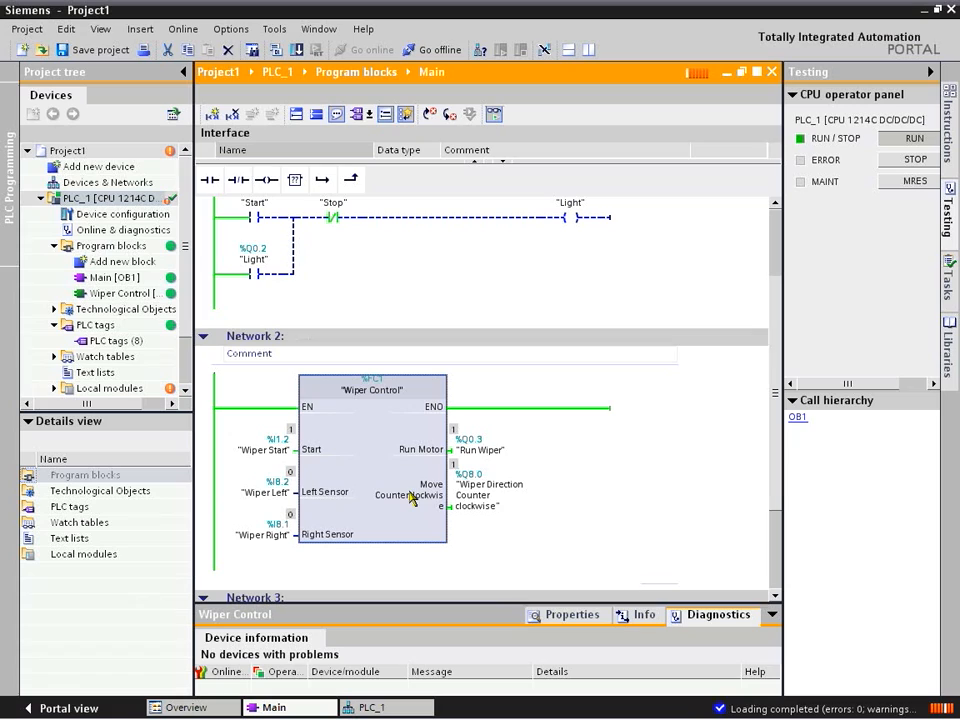
pyautogui.moveTo(572, 464)
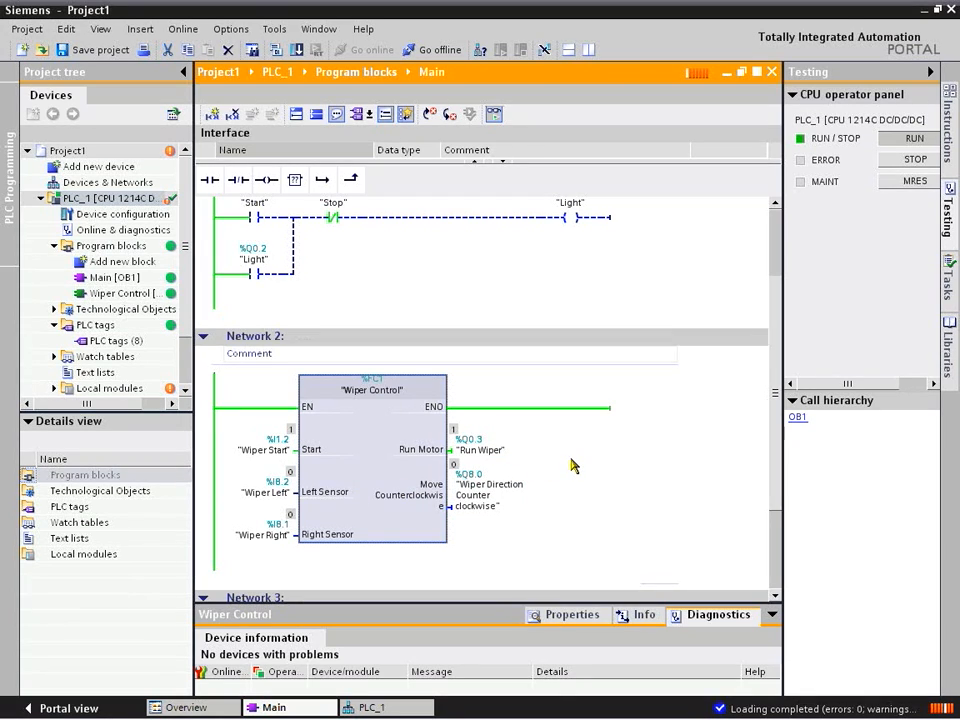